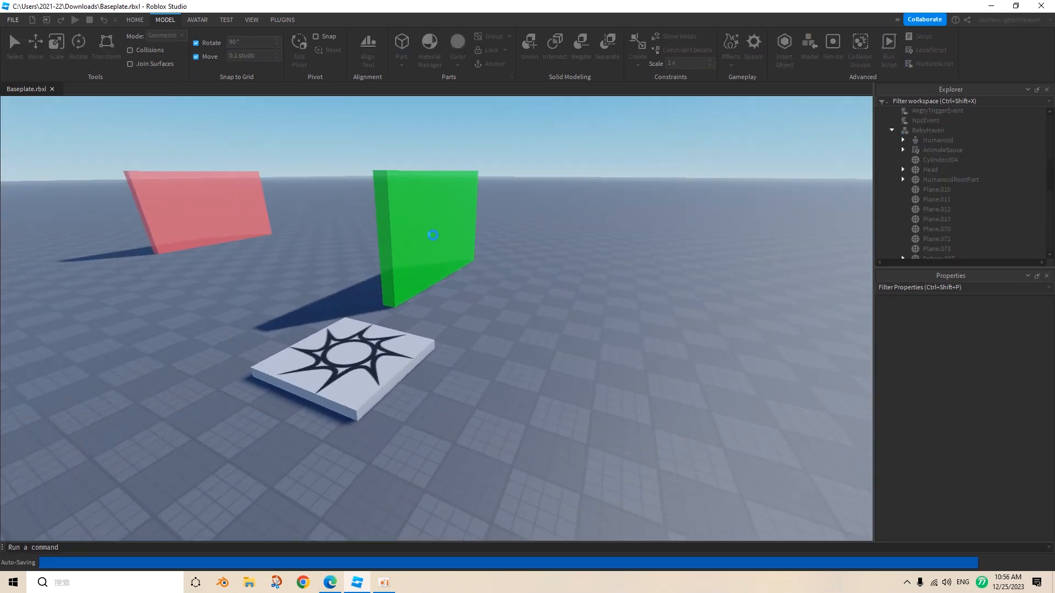
Step: Playtest briefly to observe the NPC from above, then stop and return to editing
click(89, 20)
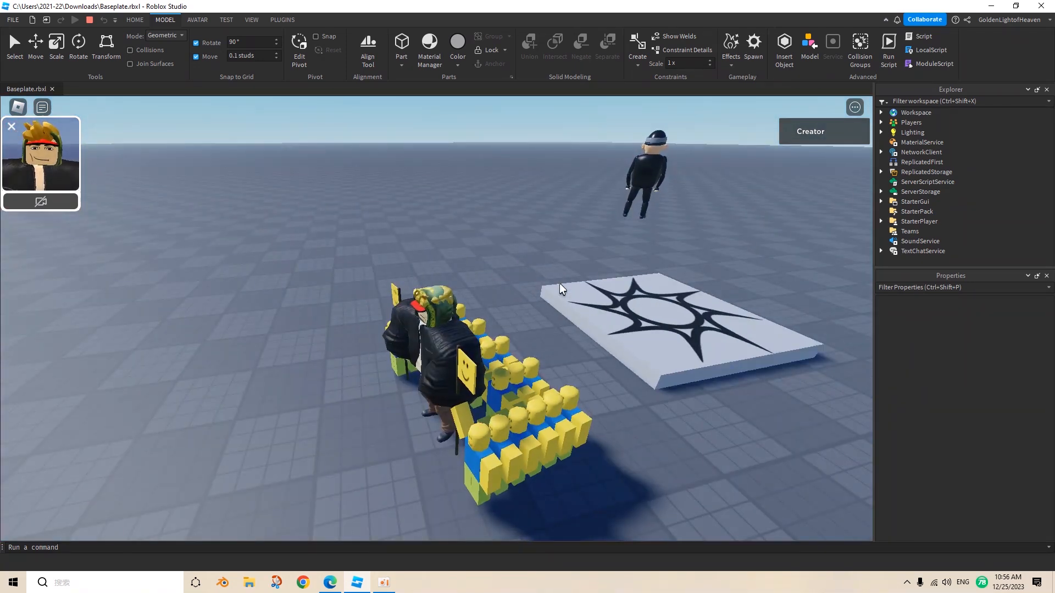
drag(558, 289, 633, 205)
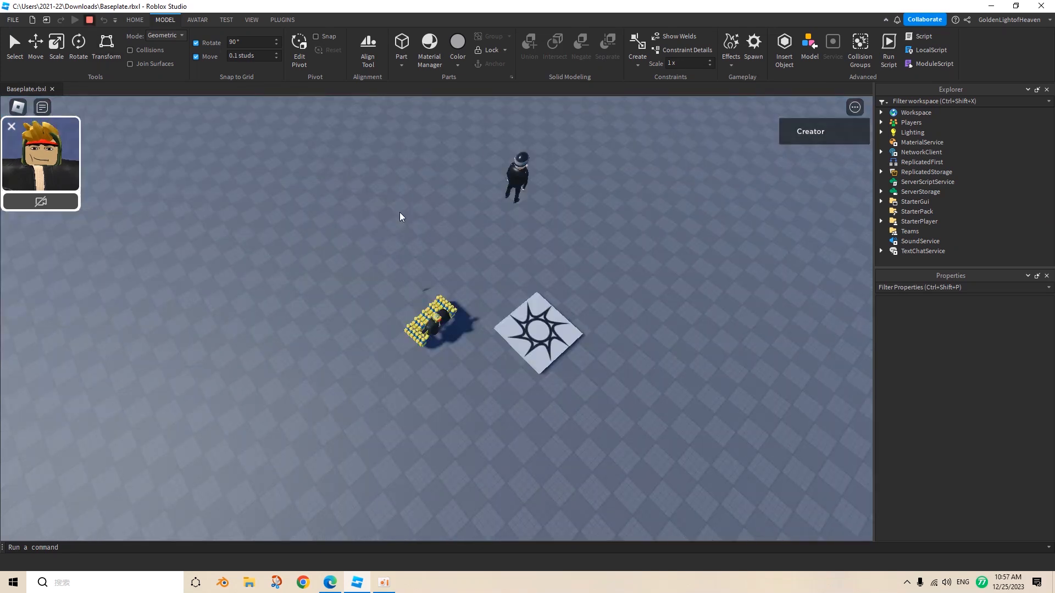
click(74, 19)
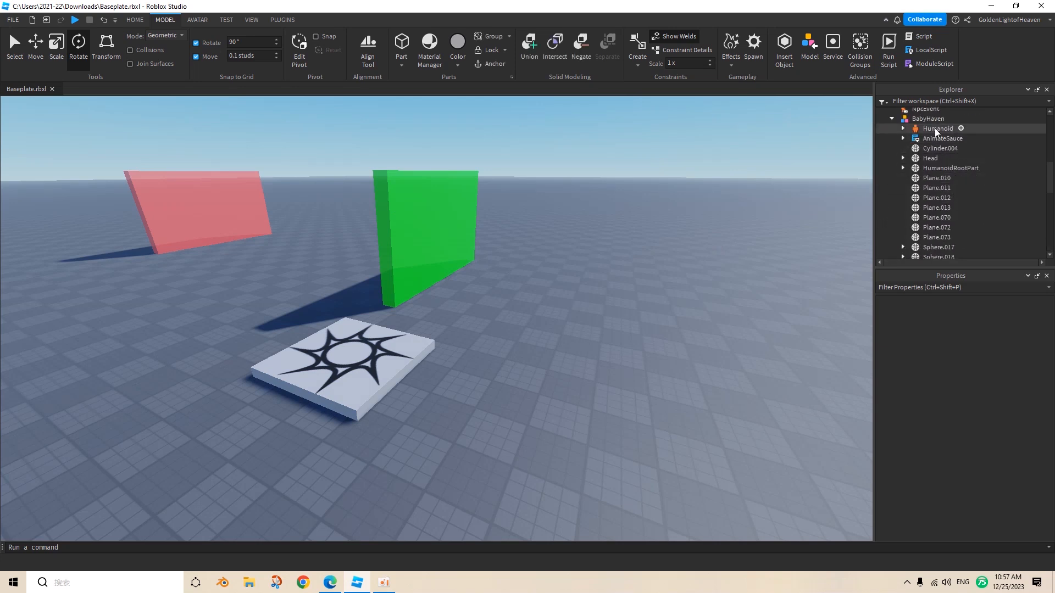
Step: Set the BabyHaven Humanoid's HipHeight to 7 in the Properties panel
click(936, 128)
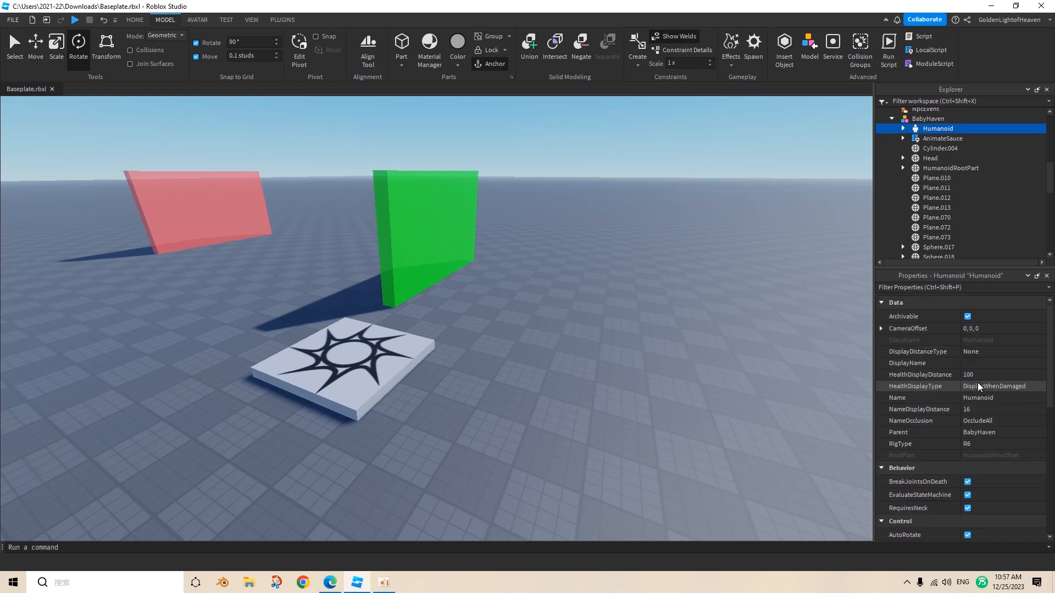
scroll(down, 3)
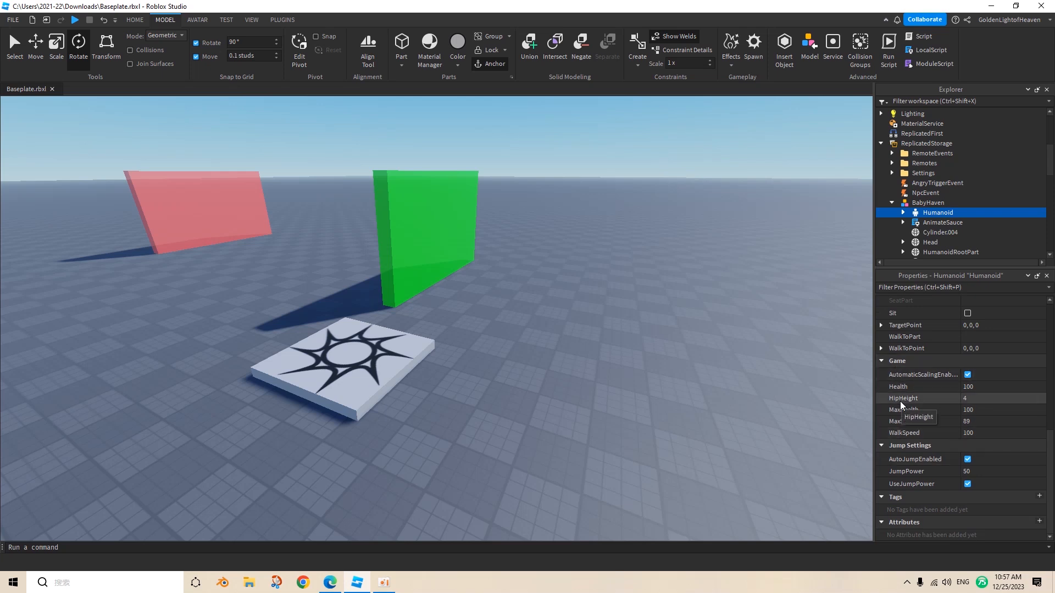
click(1002, 398)
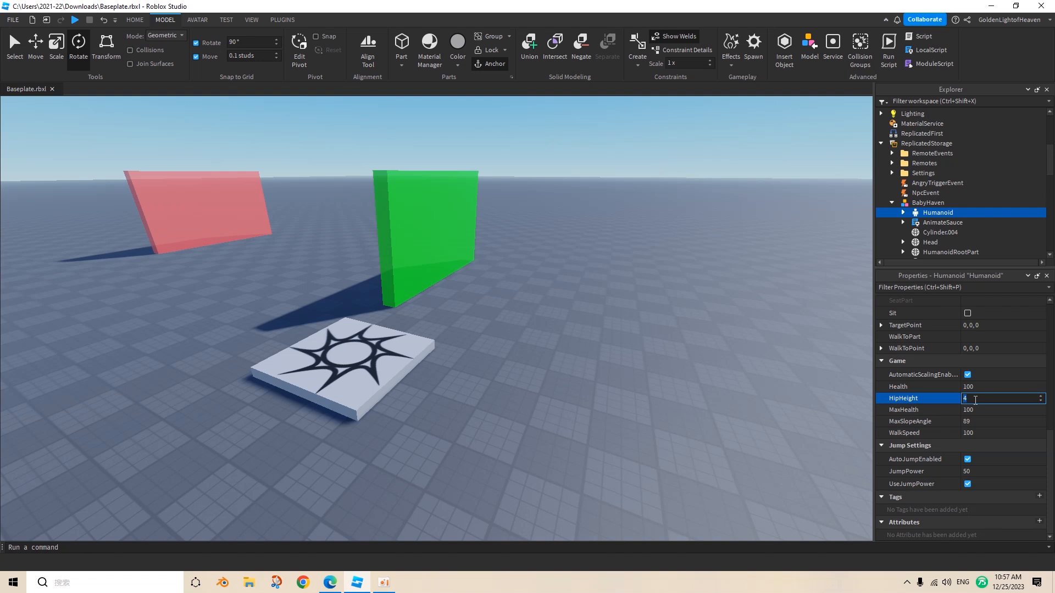
text(0)
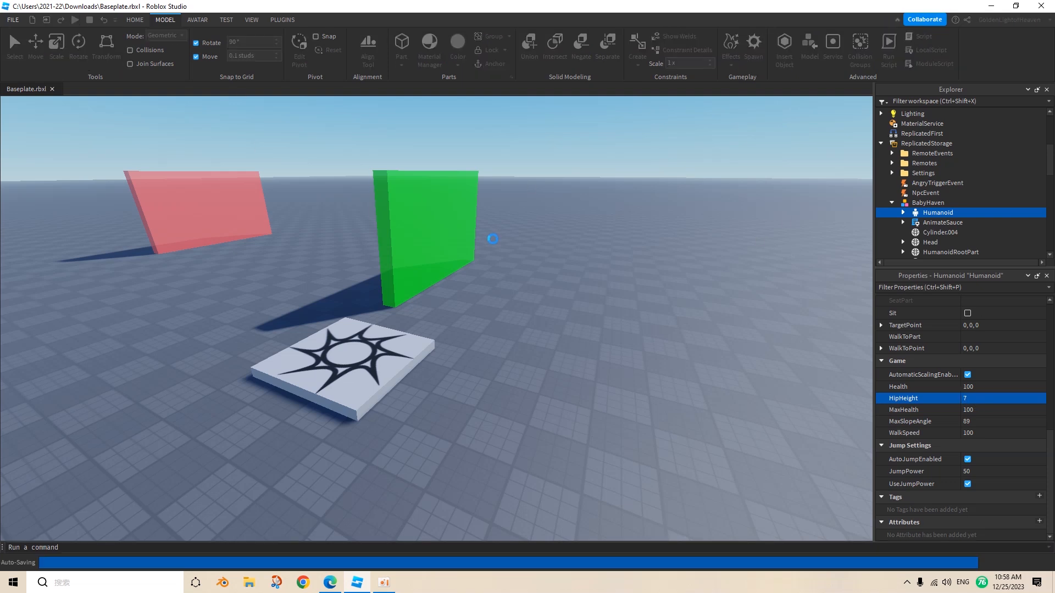
Step: Check the NPC height in a playtest, then refine HipHeight to 5.05
click(75, 20)
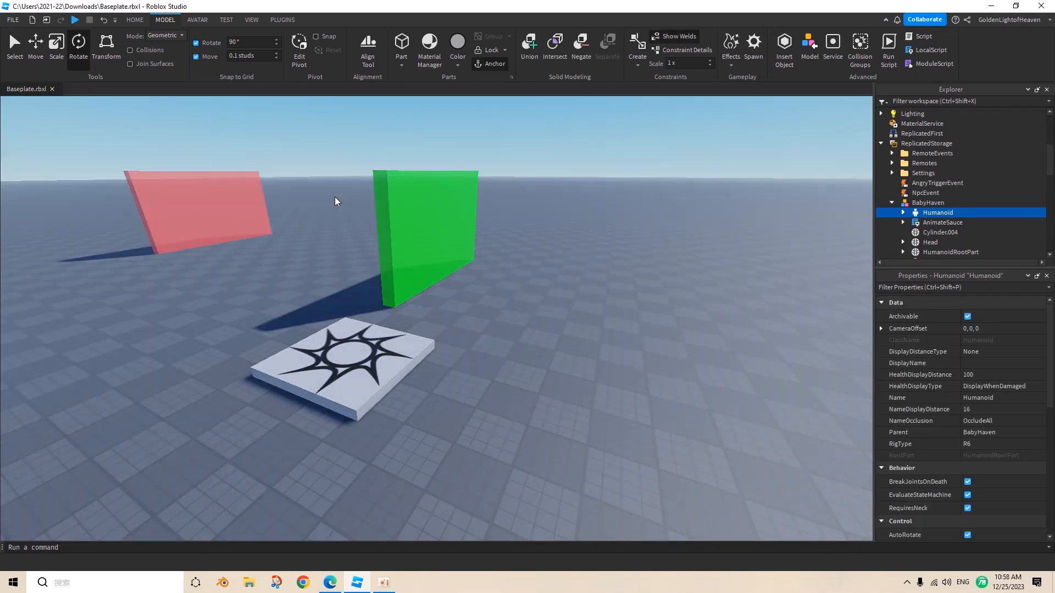
mouse_move(943, 233)
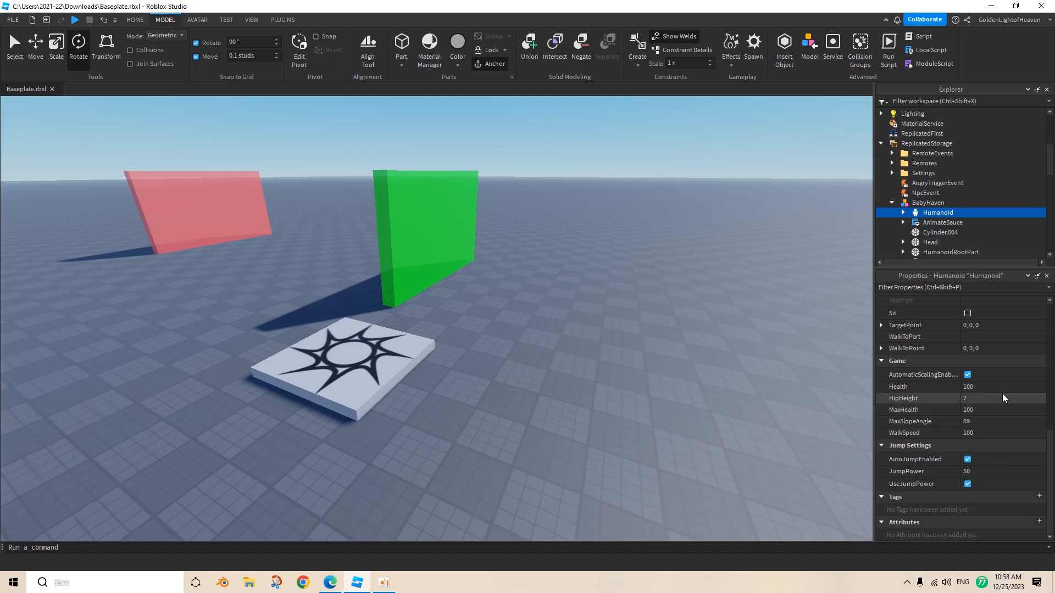
click(1002, 398)
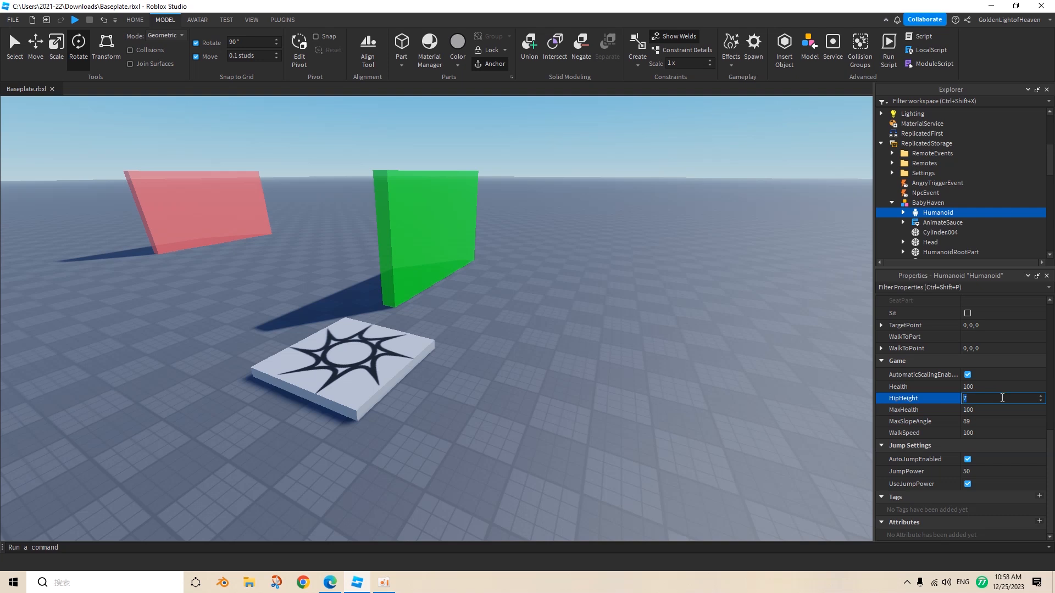
text(5.05)
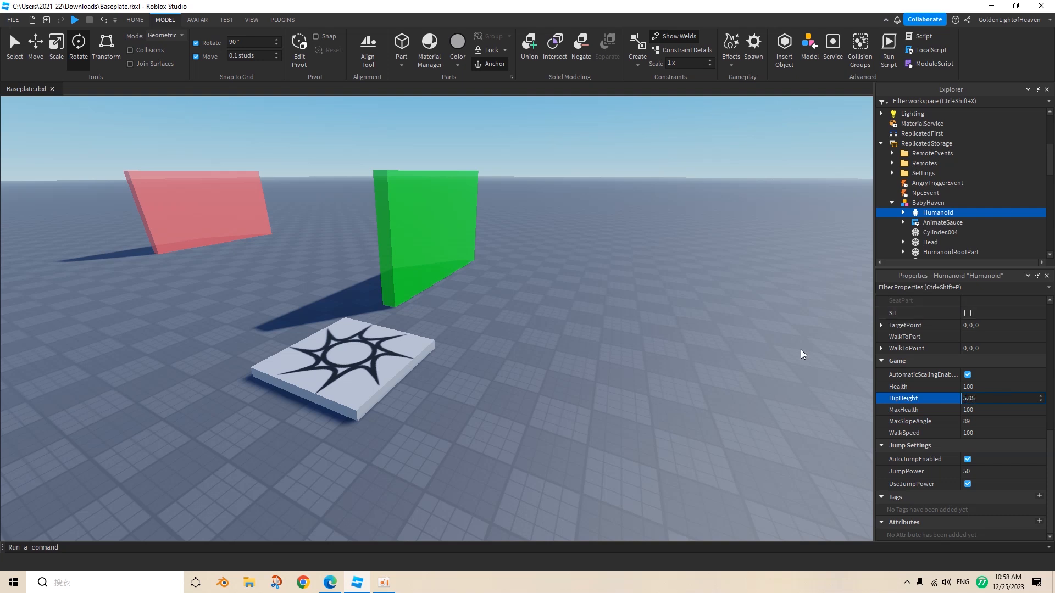
click(75, 20)
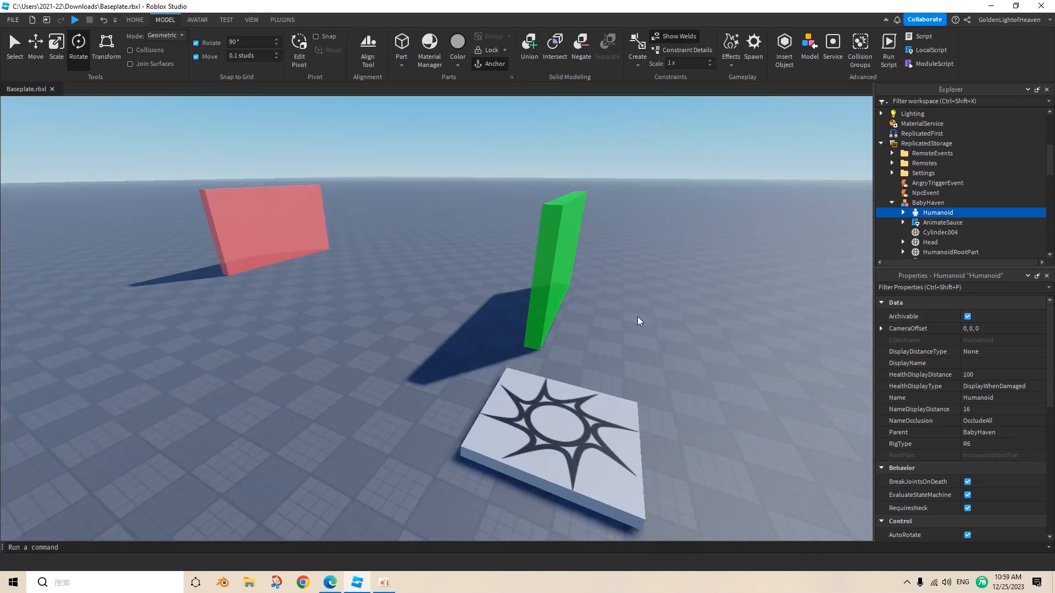
mouse_move(770, 311)
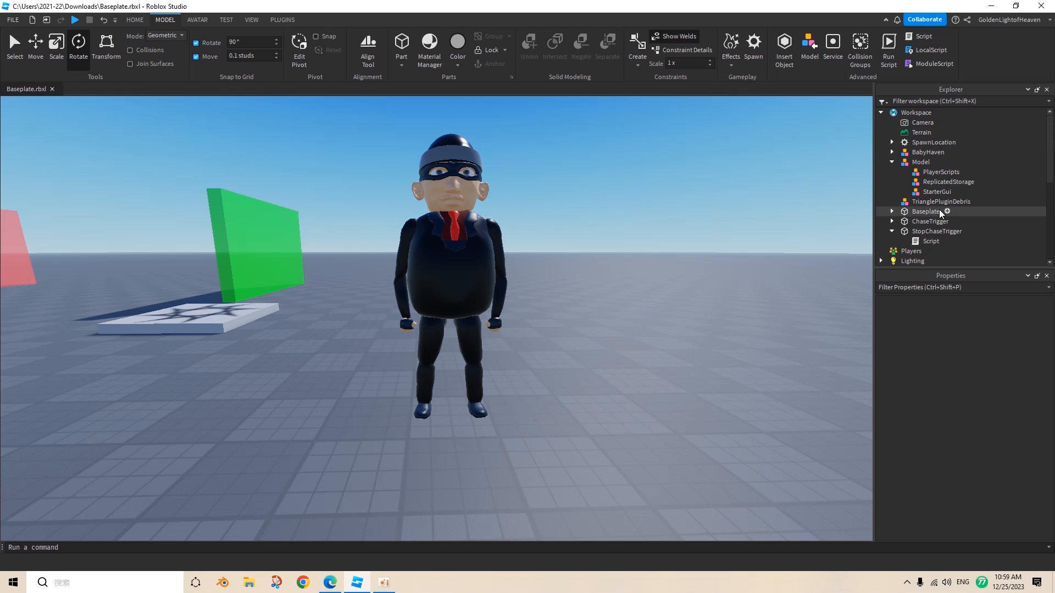
Step: Insert a Decal into BabyHaven's HumanoidRootPart, return BabyHaven to ReplicatedStorage, and start a playtest
click(927, 152)
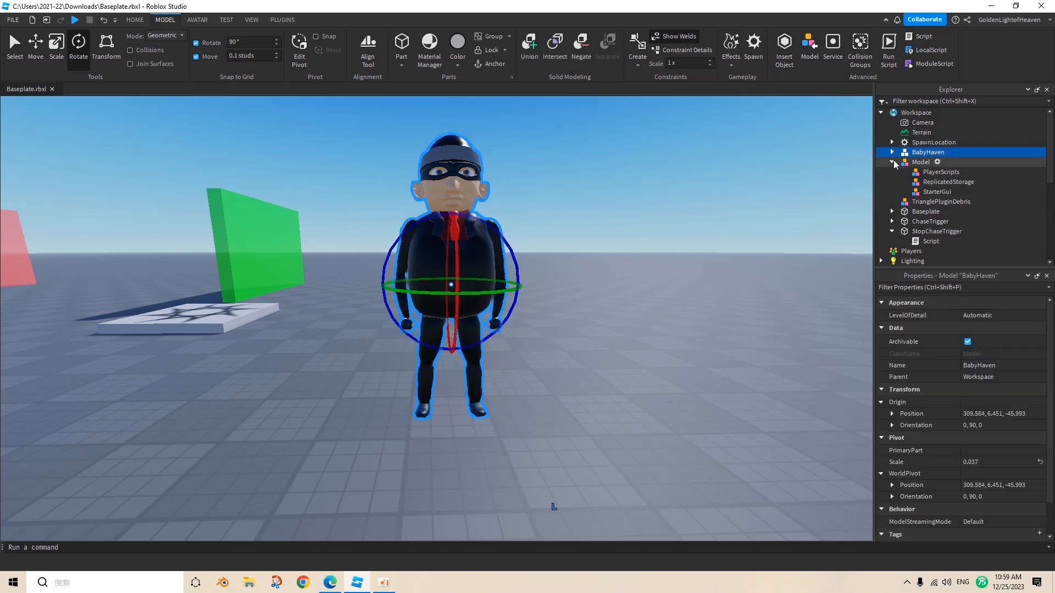
click(892, 152)
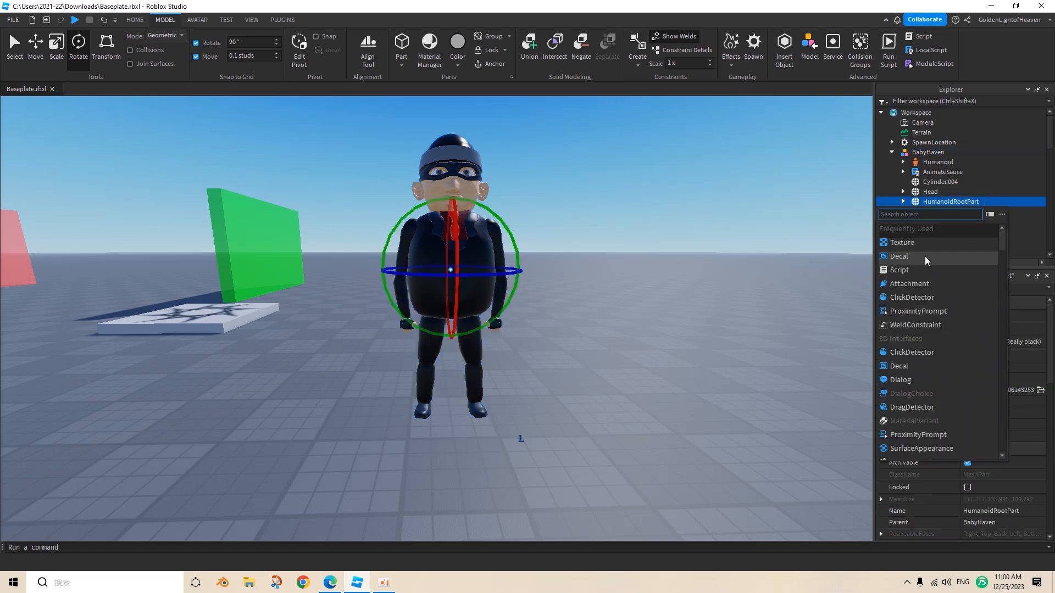
click(898, 256)
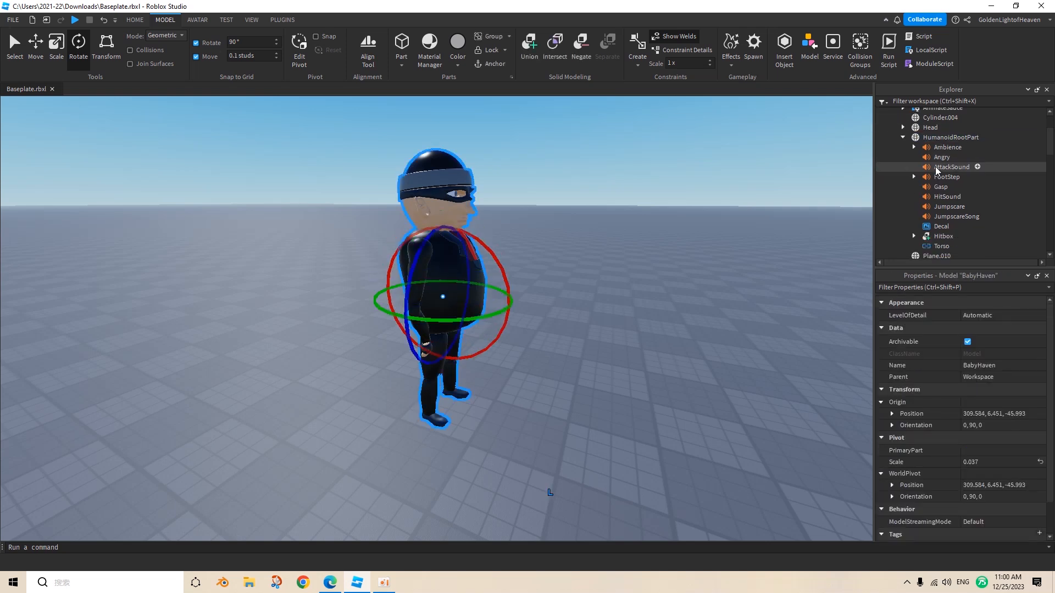
scroll(down, 3)
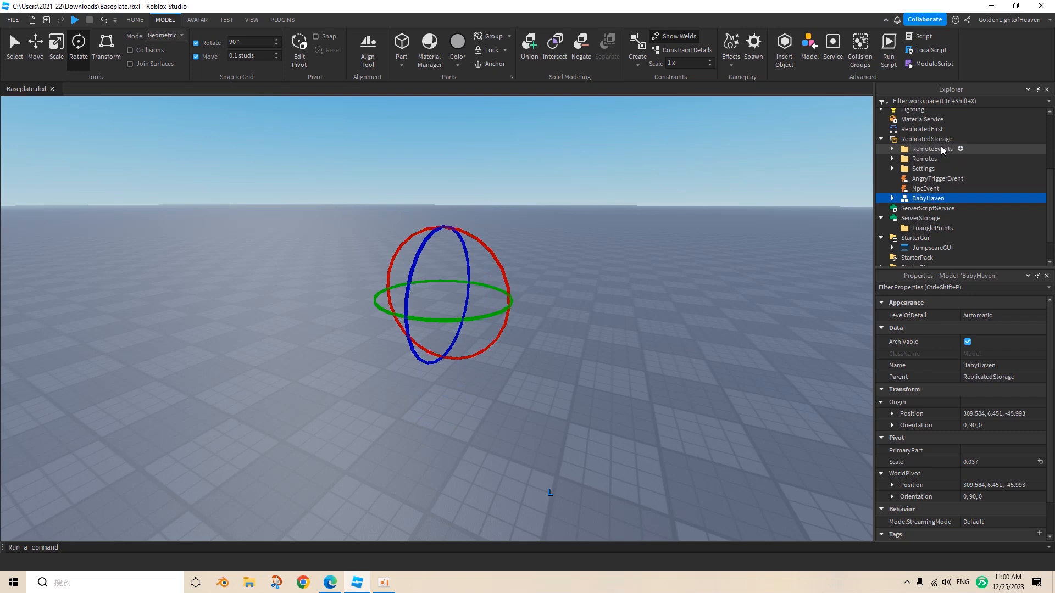
click(75, 19)
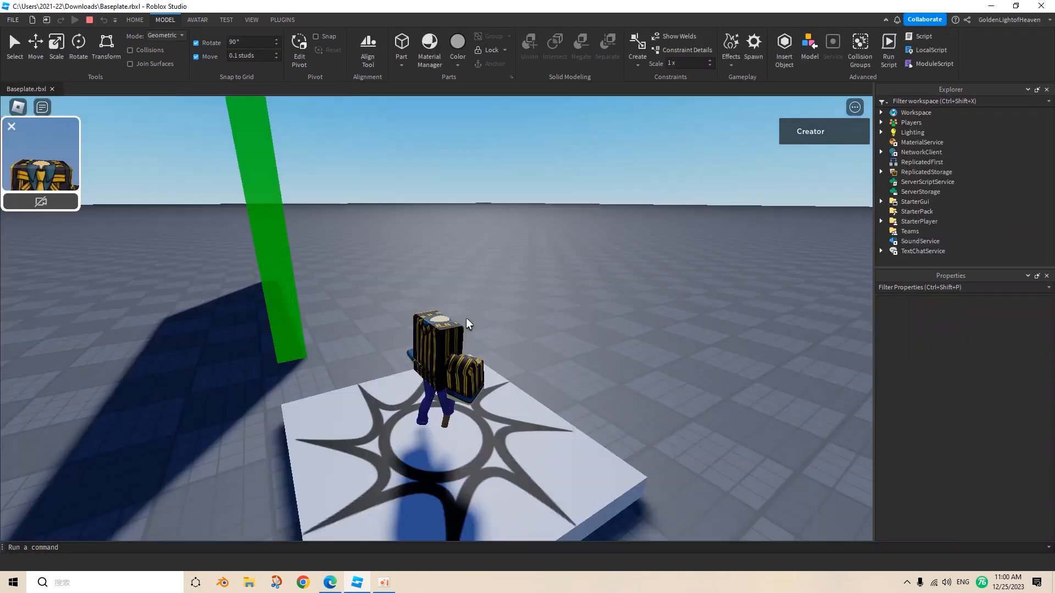